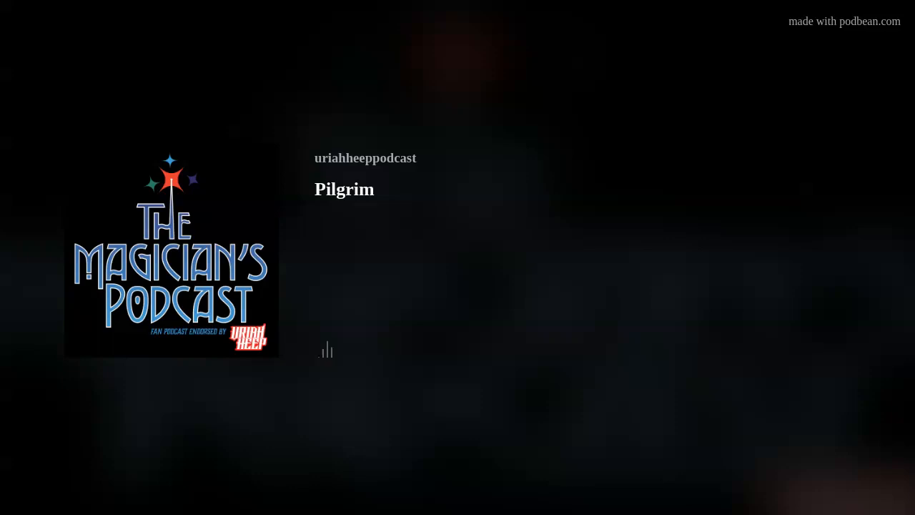
{"action": "left_click", "coordinate": [326, 351]}
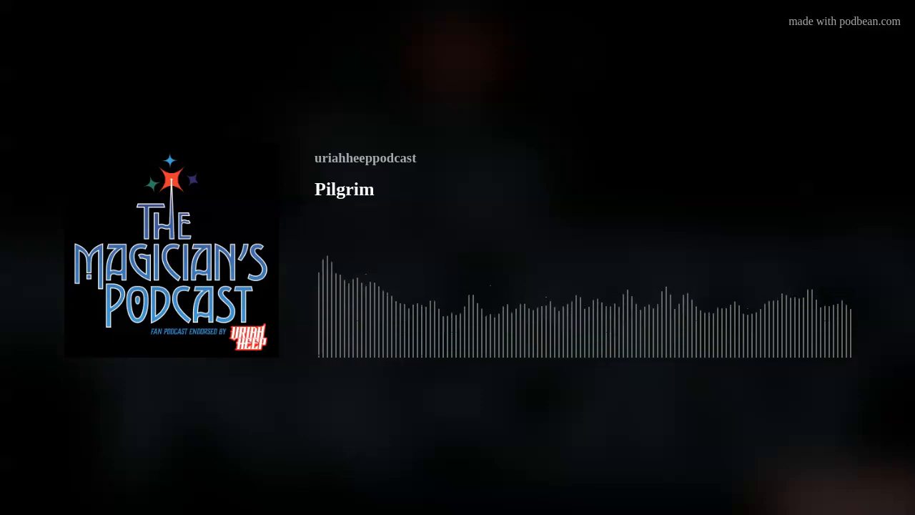